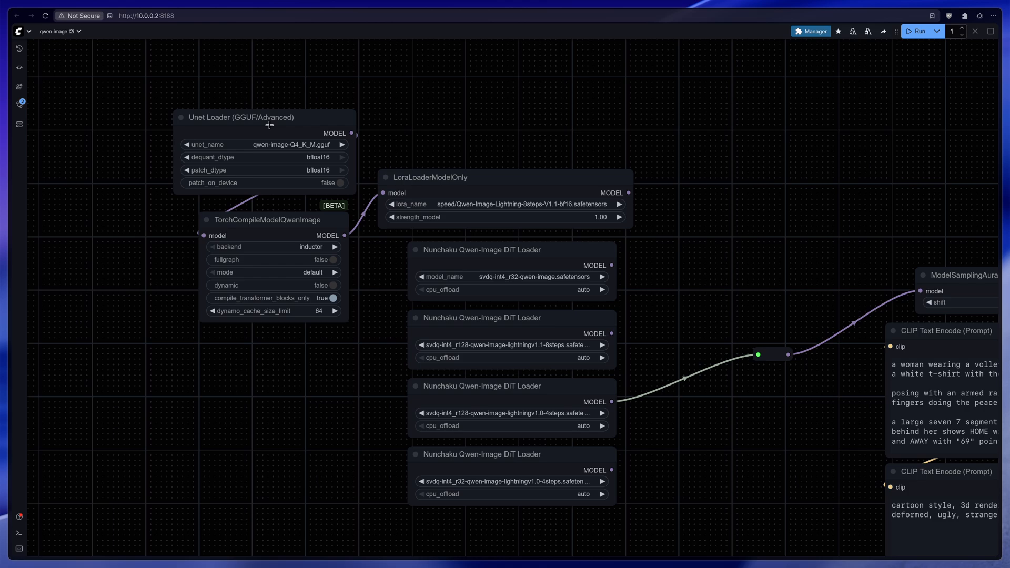
mouse_move(486, 263)
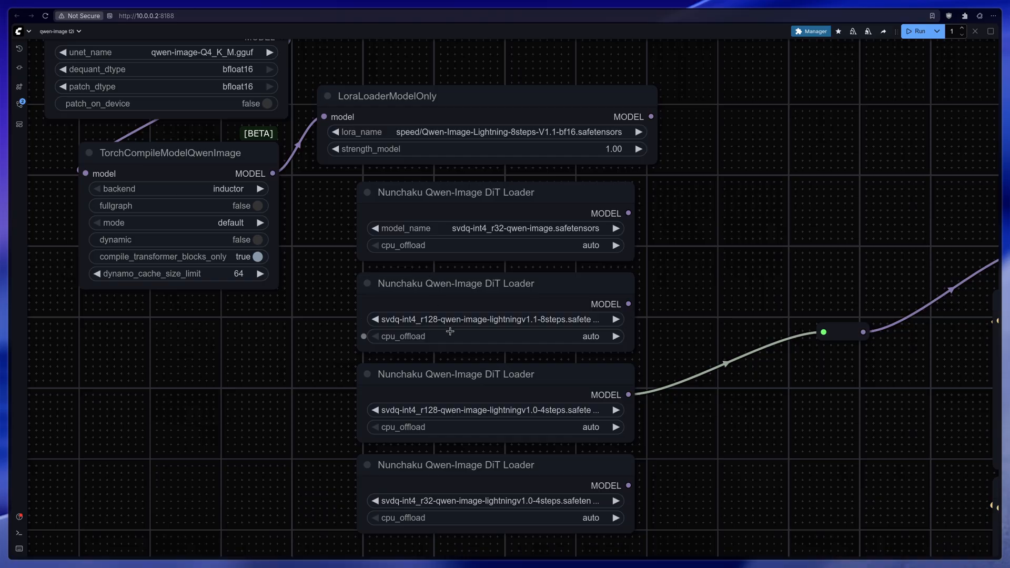
mouse_move(478, 368)
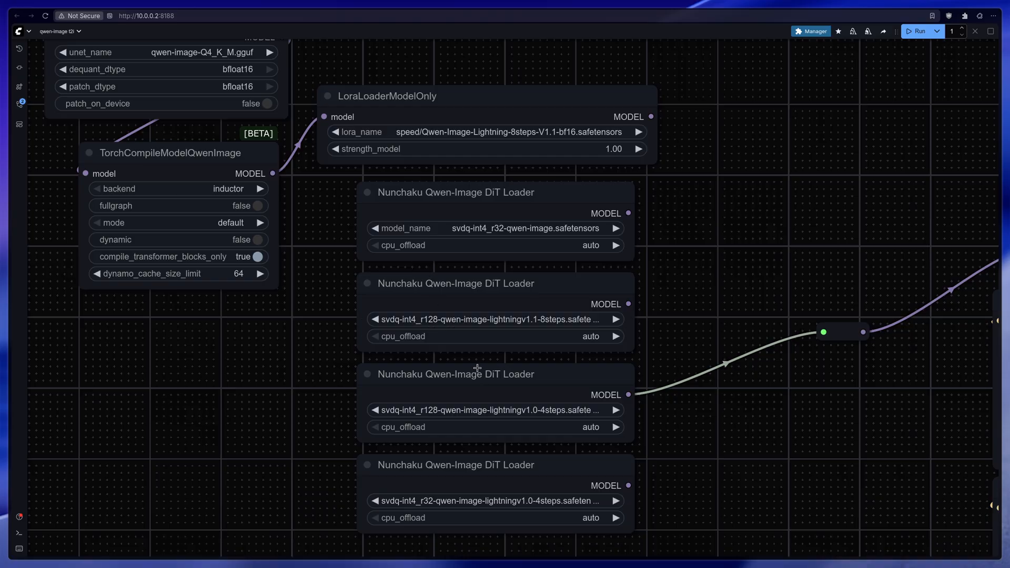
mouse_move(491, 528)
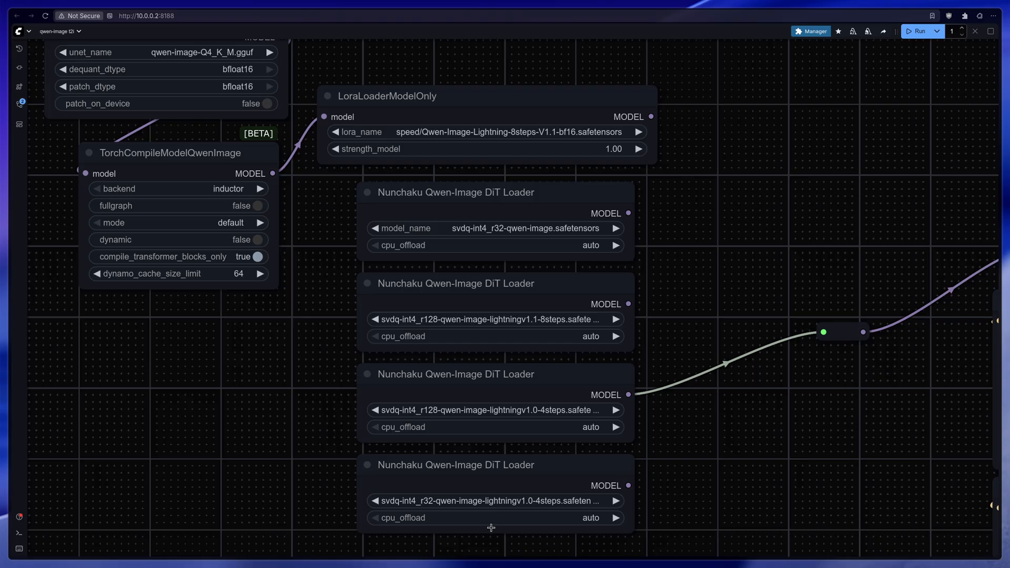
mouse_move(540, 331)
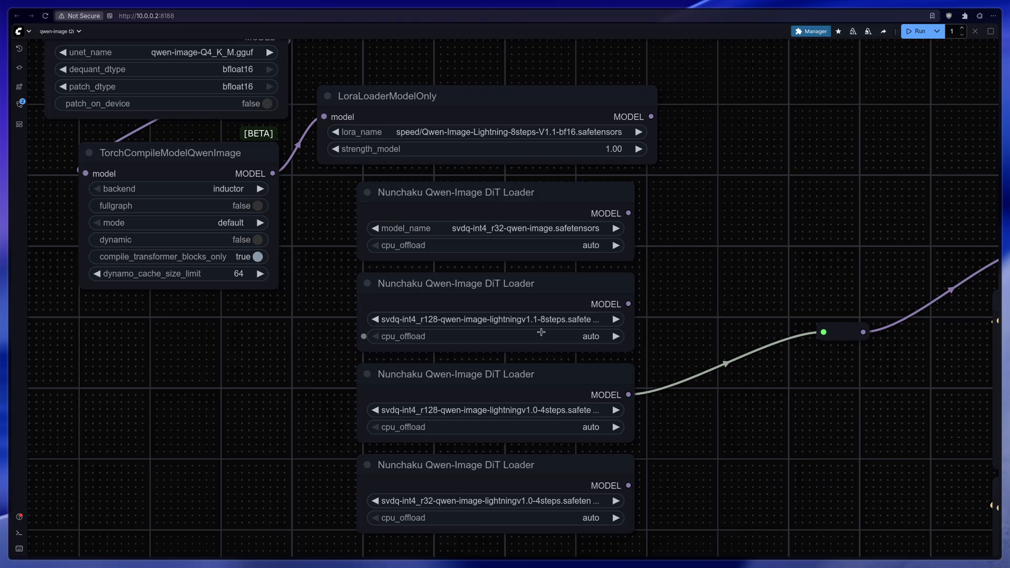
mouse_move(431, 417)
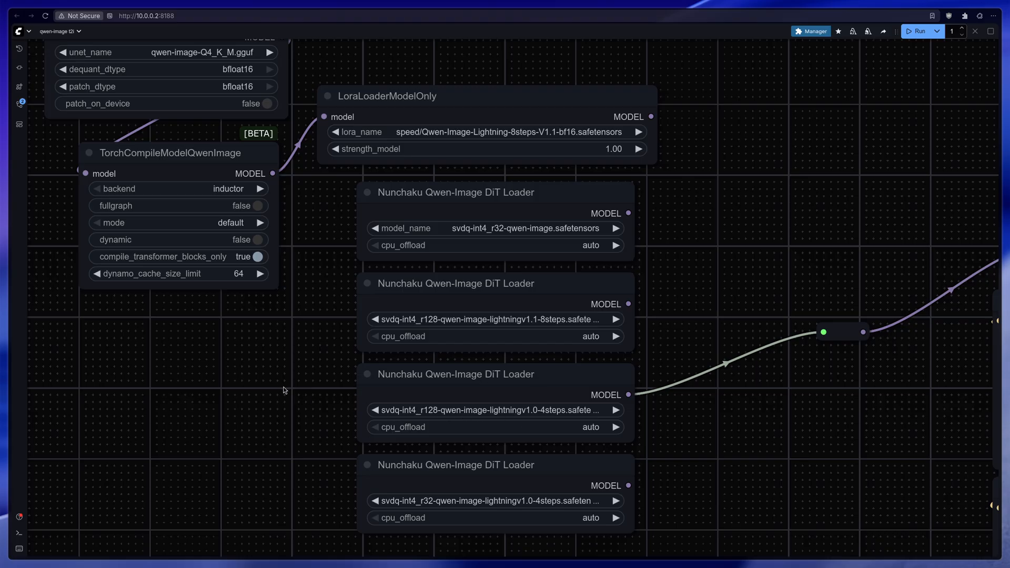
mouse_move(671, 298)
type("lora")
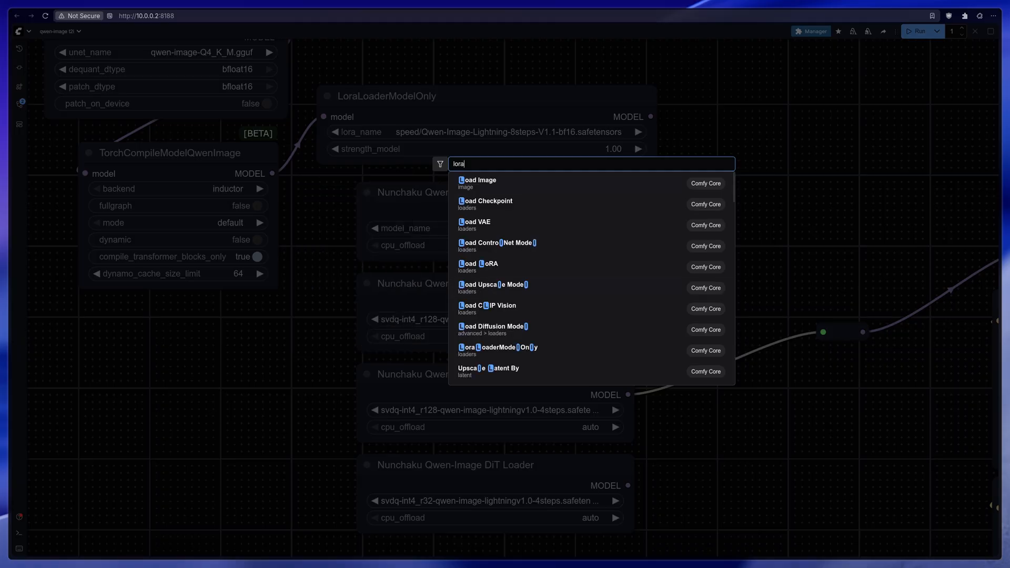
- Add a second LoraLoaderModelOnly node beside the Nunchaku Qwen-Image DiT Loader nodes
left_click(499, 348)
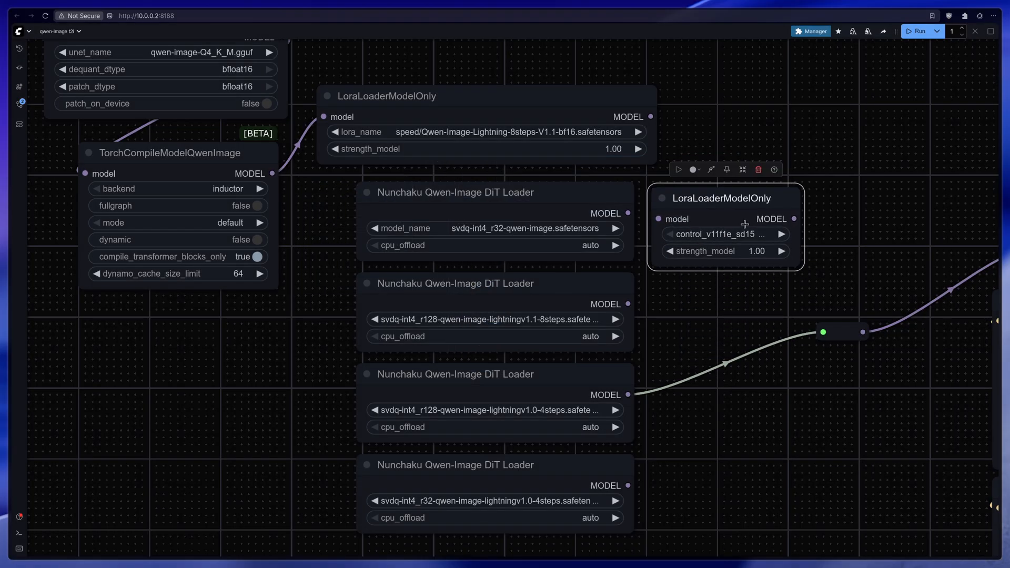
mouse_move(635, 218)
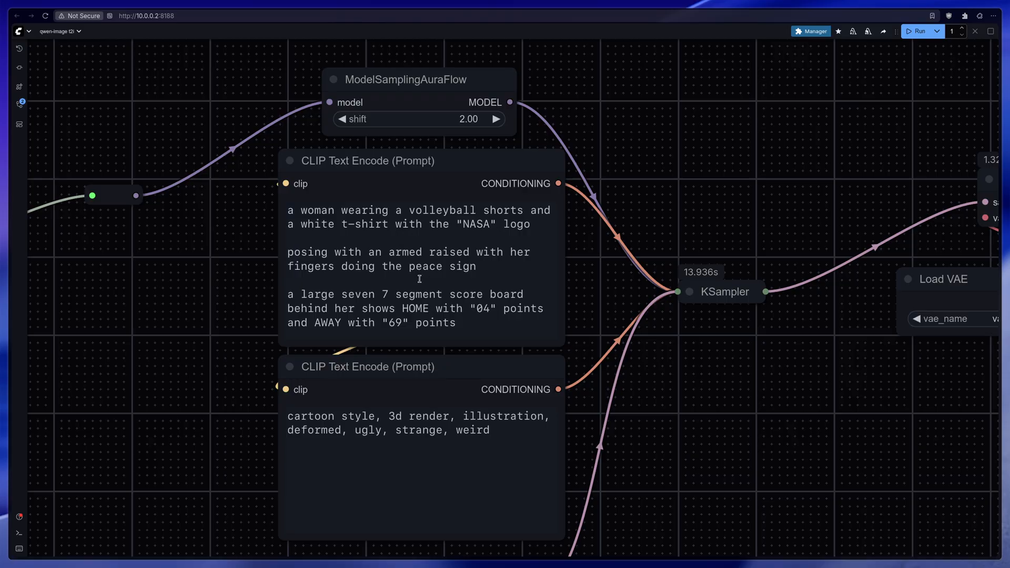
mouse_move(396, 278)
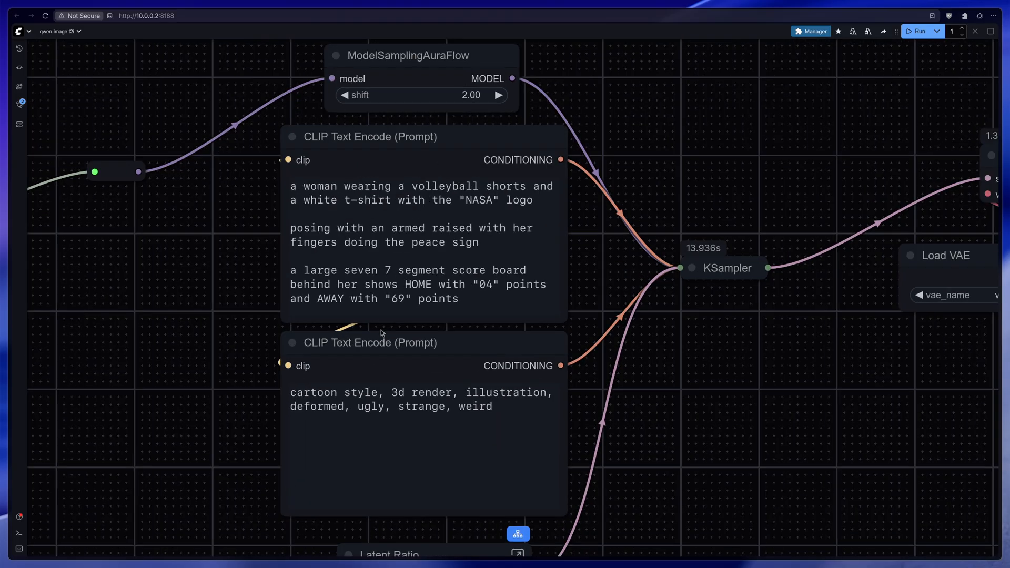
scroll("up", 3)
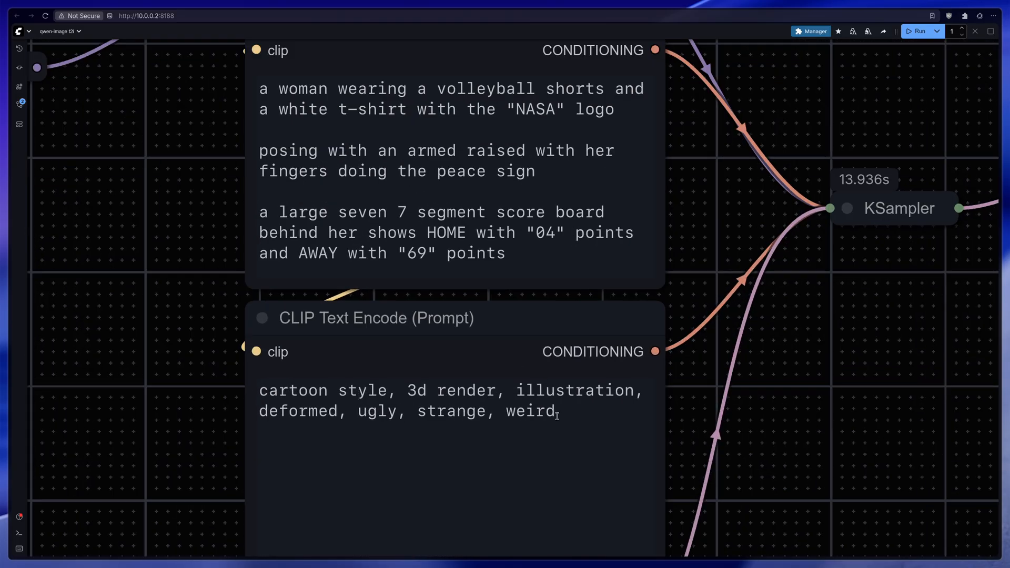
mouse_move(556, 413)
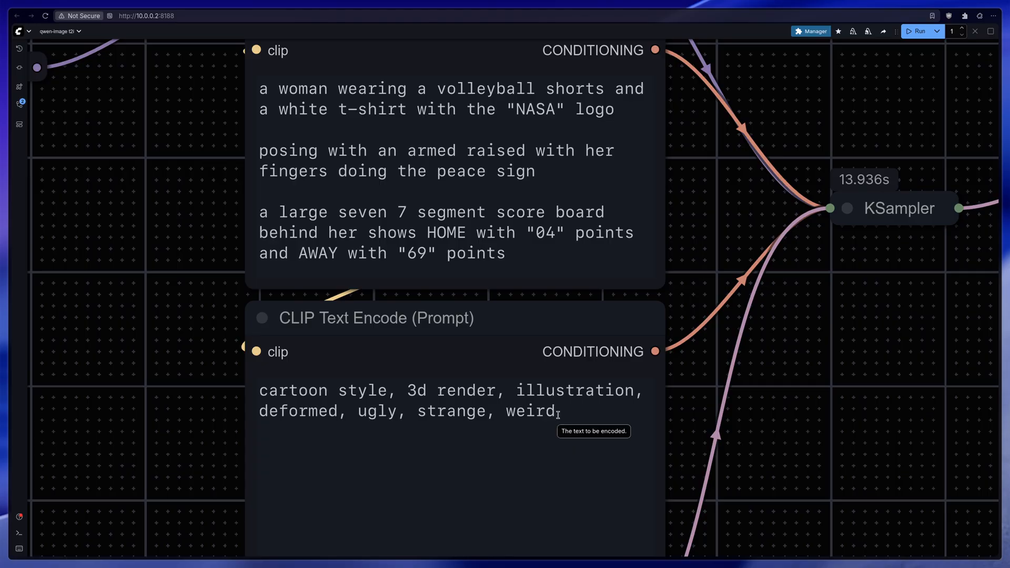
mouse_move(437, 403)
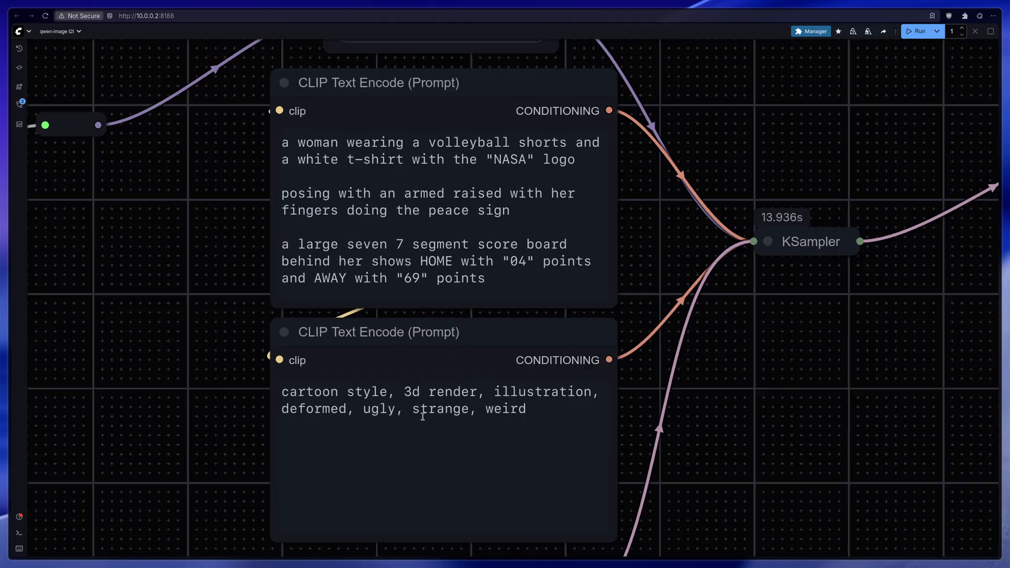
scroll("down", 3)
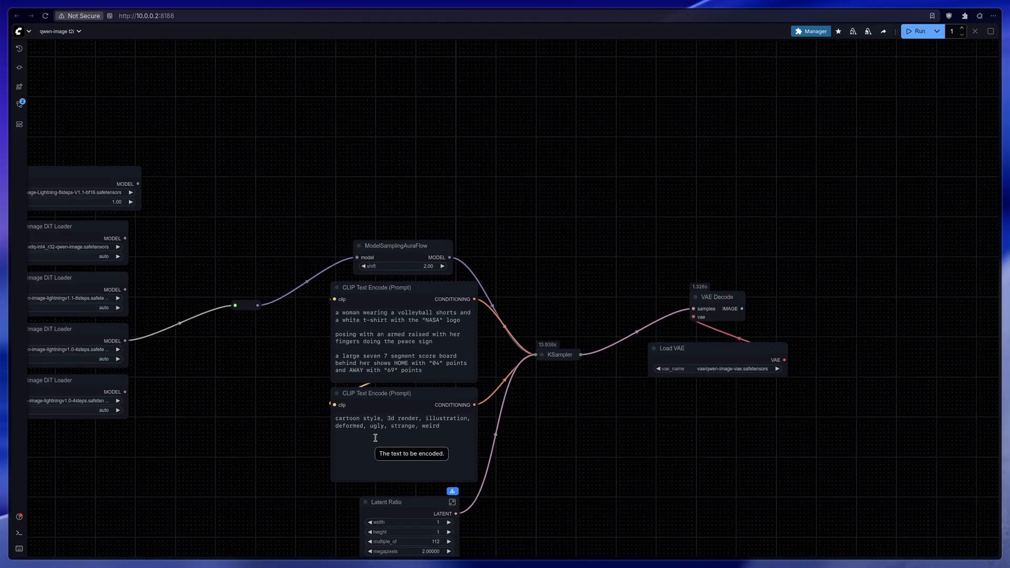
left_click(920, 30)
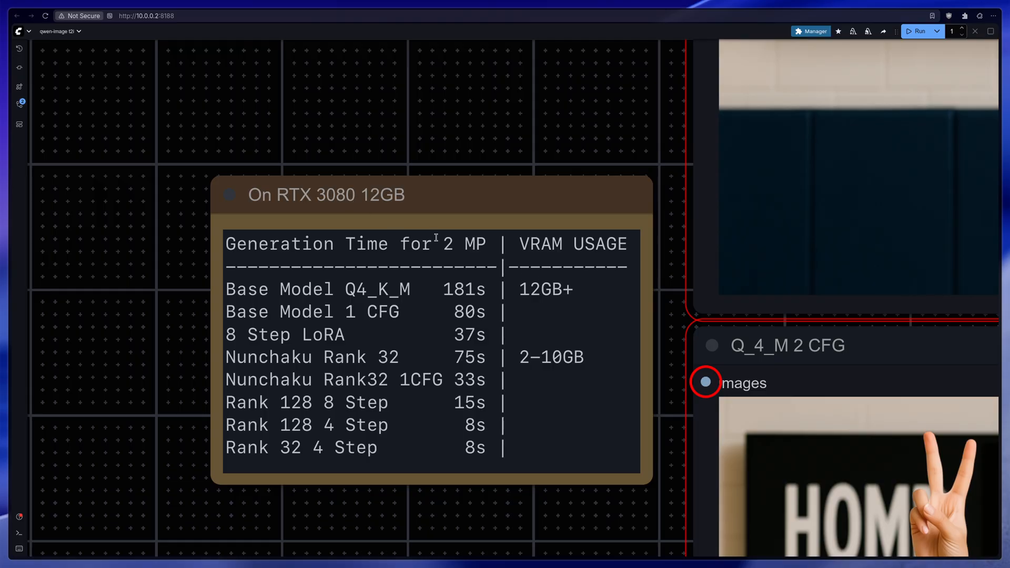
mouse_move(552, 280)
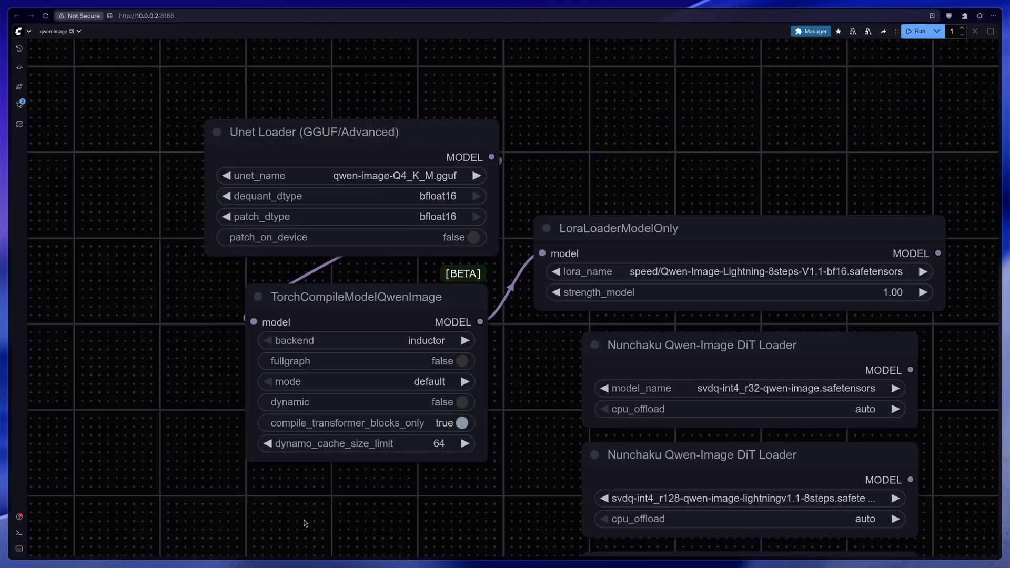
mouse_move(344, 508)
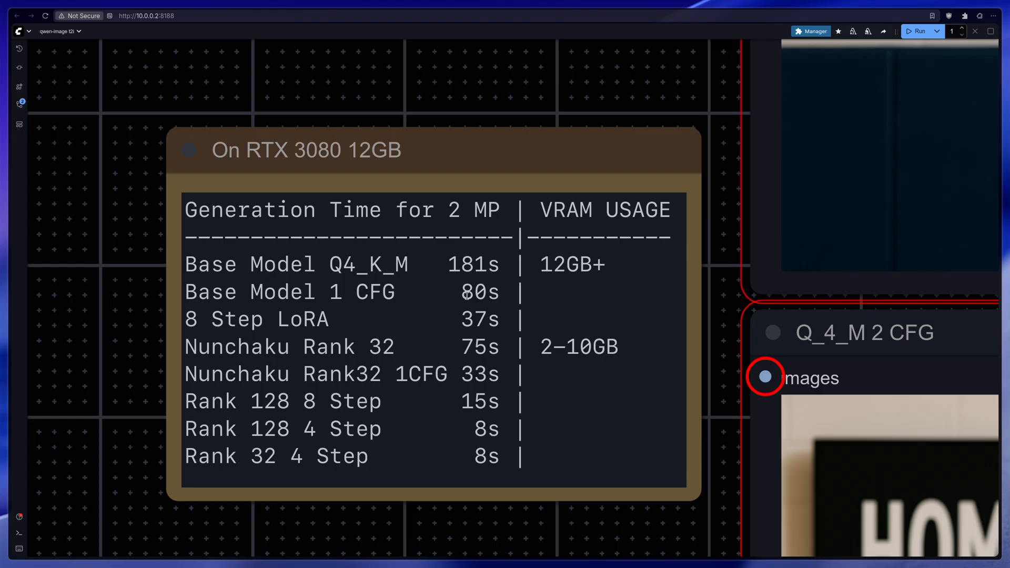
mouse_move(477, 305)
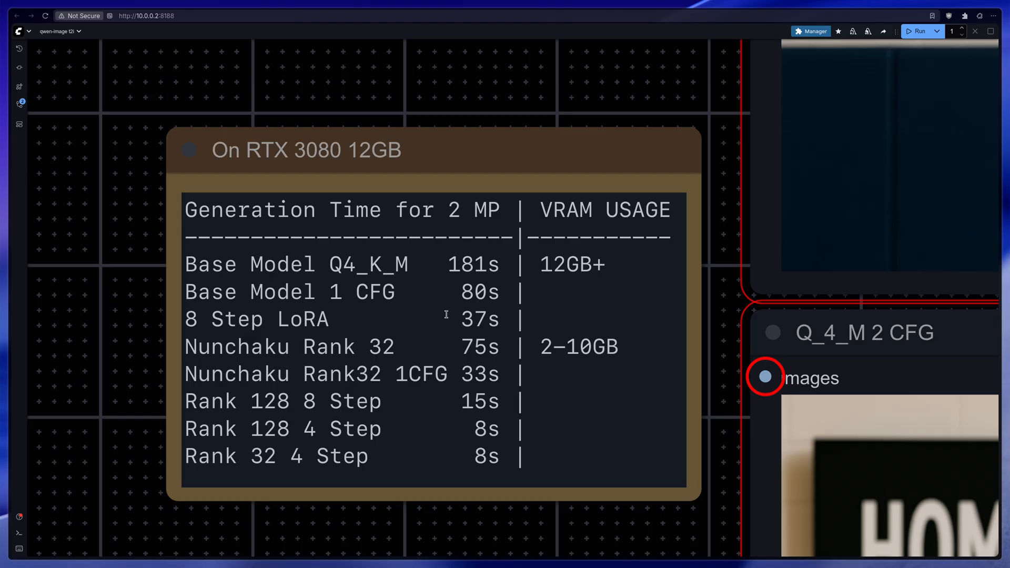
mouse_move(248, 355)
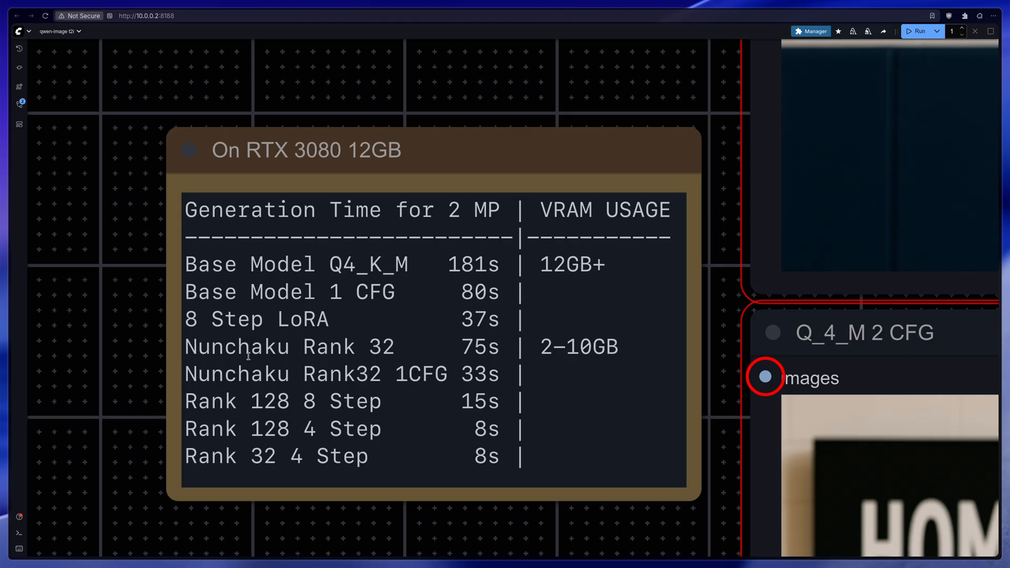
mouse_move(448, 340)
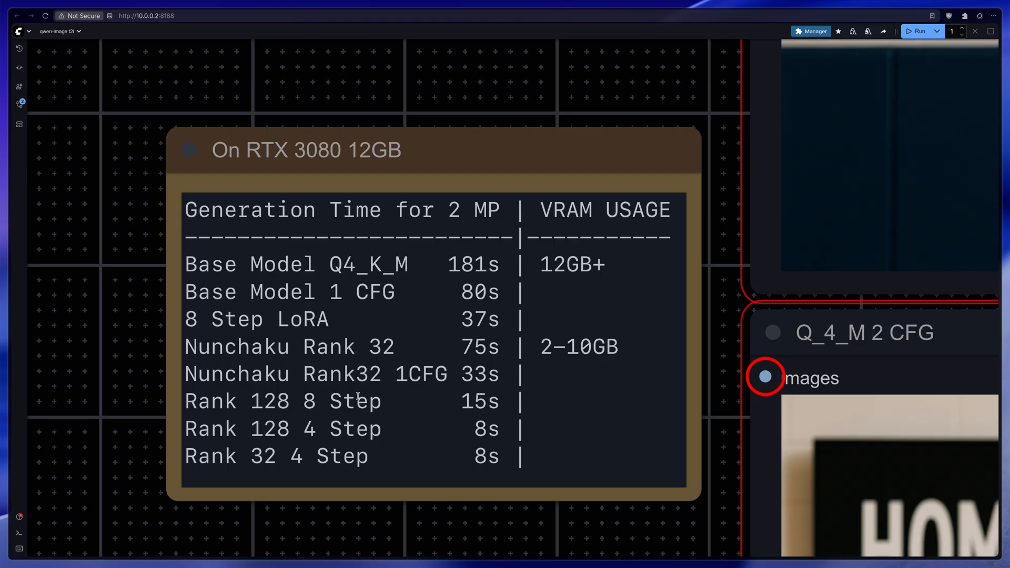
mouse_move(452, 379)
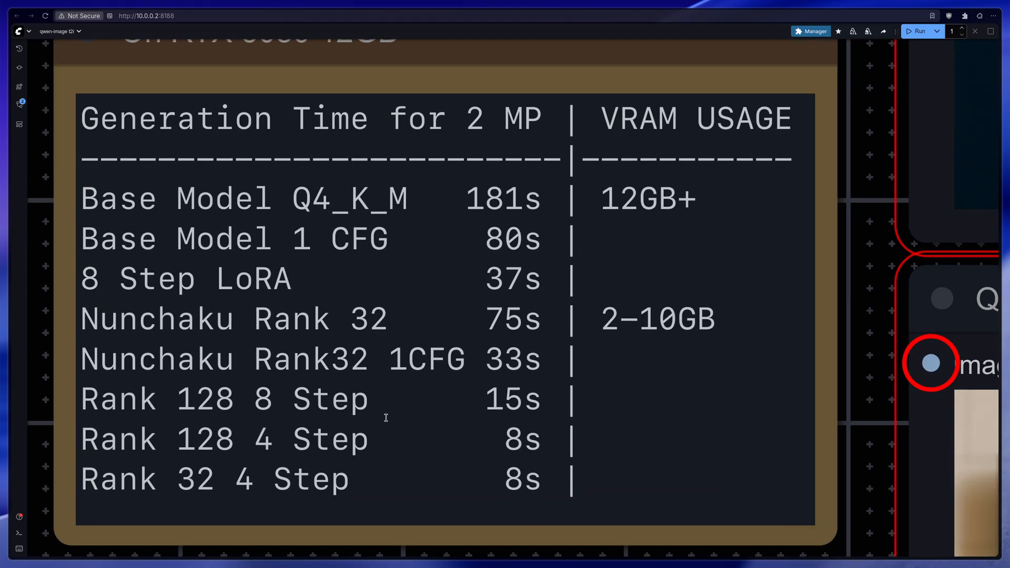
mouse_move(260, 423)
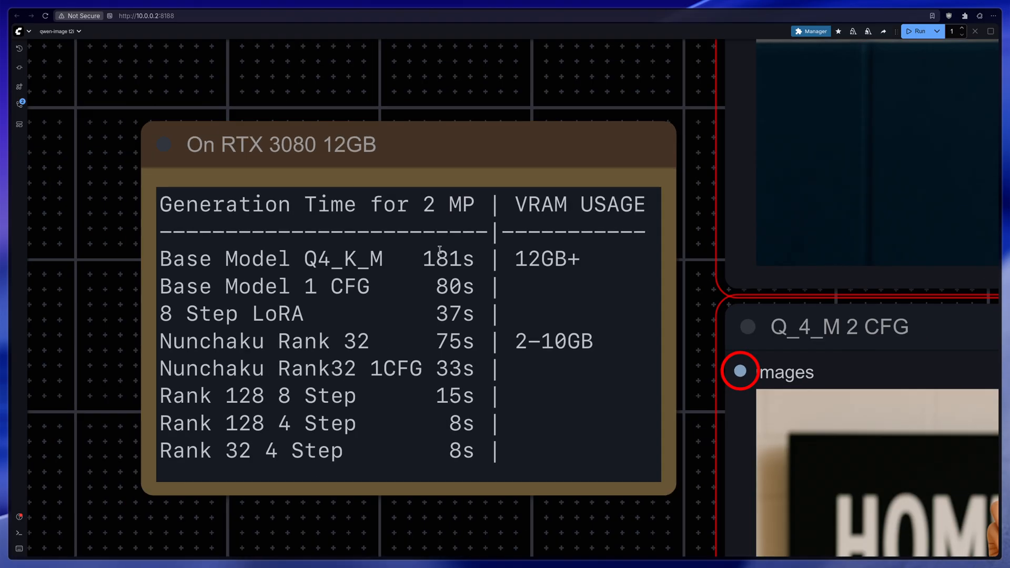
mouse_move(445, 379)
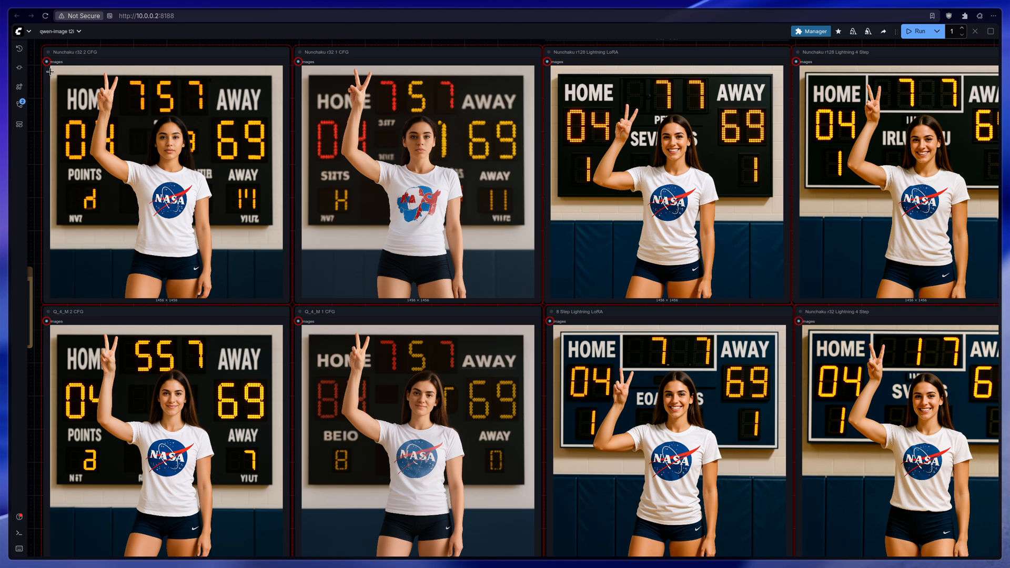
mouse_move(157, 133)
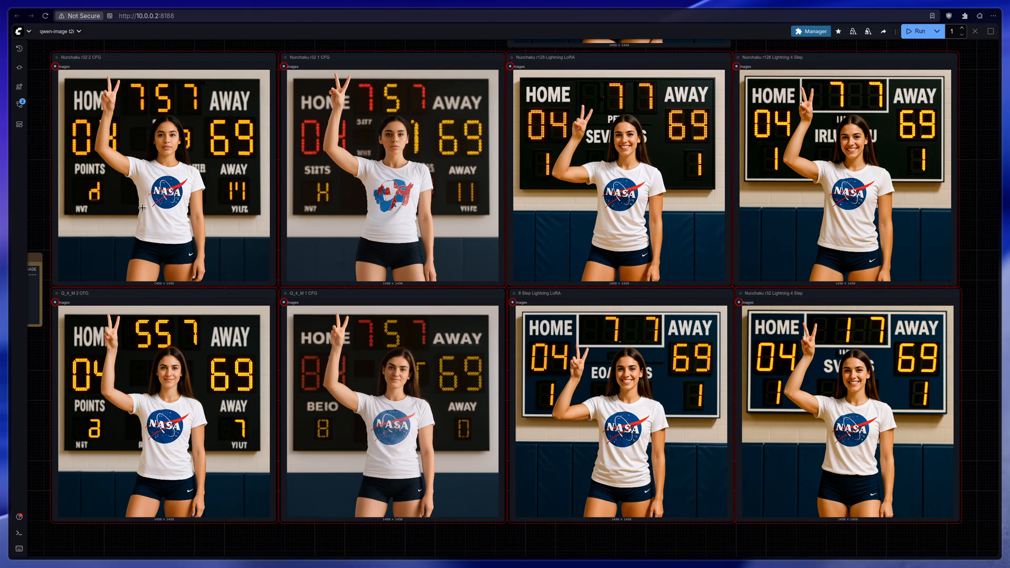
mouse_move(140, 501)
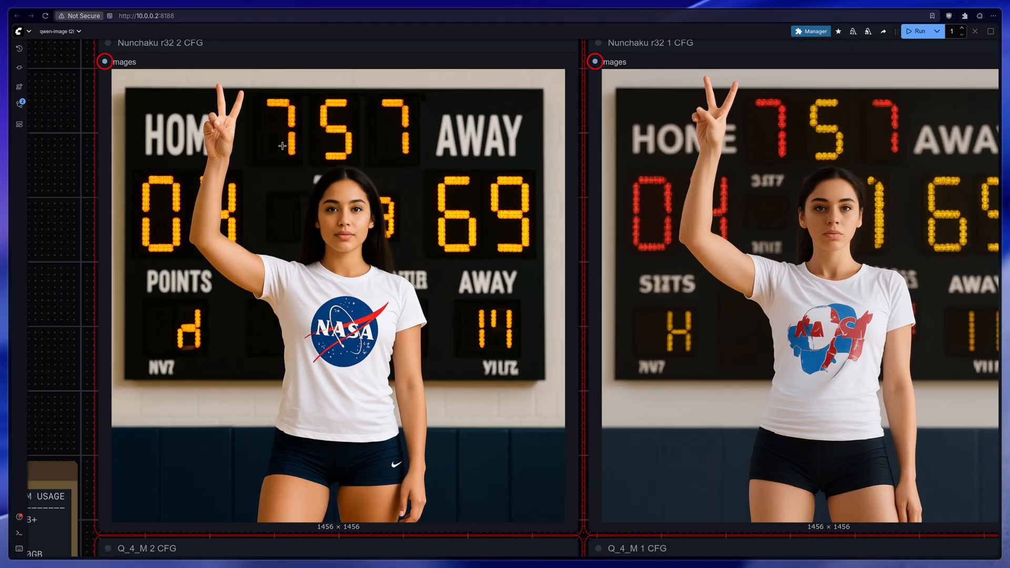
mouse_move(169, 51)
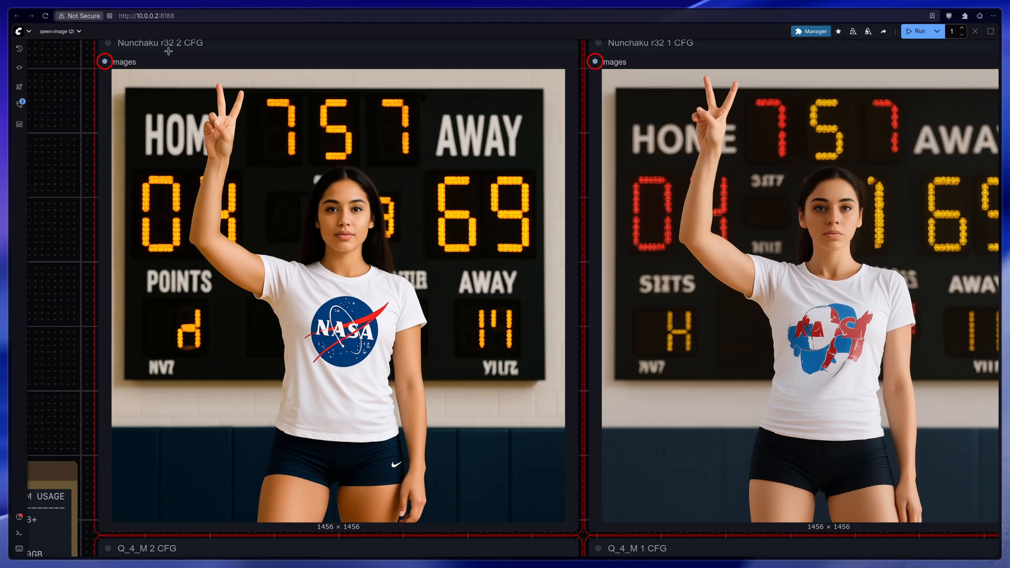
scroll("up", 3)
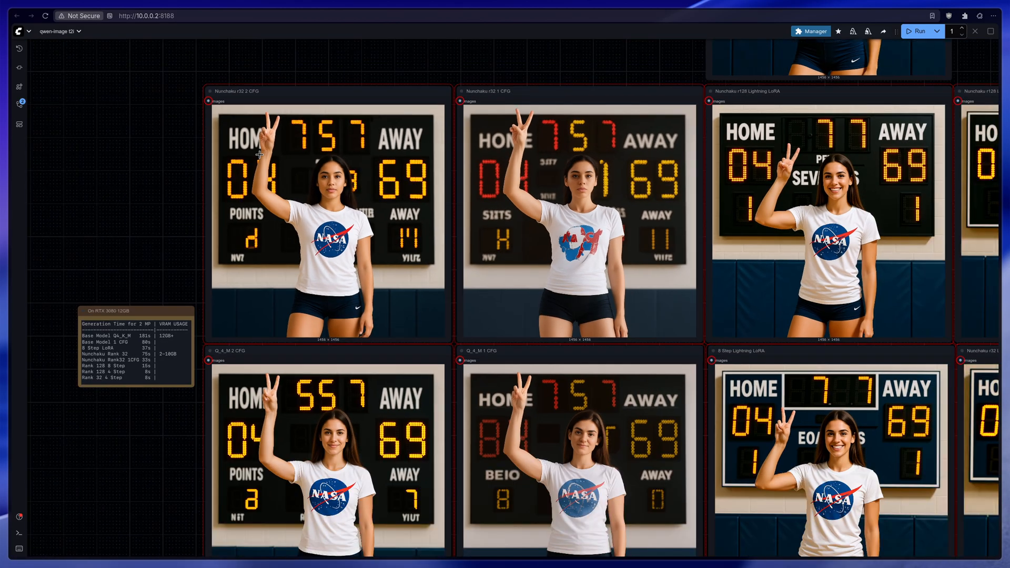
scroll("up", 3)
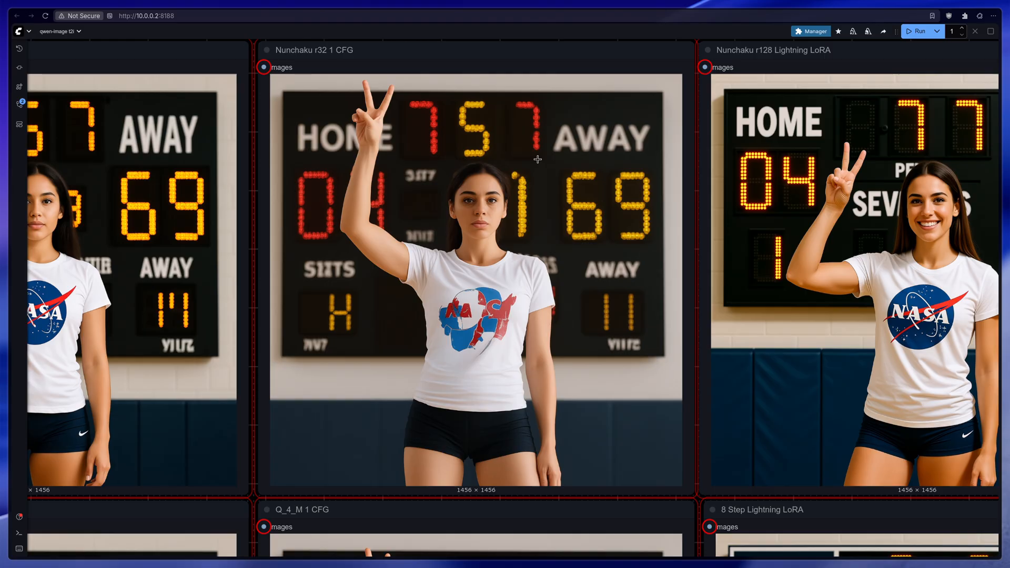
mouse_move(472, 300)
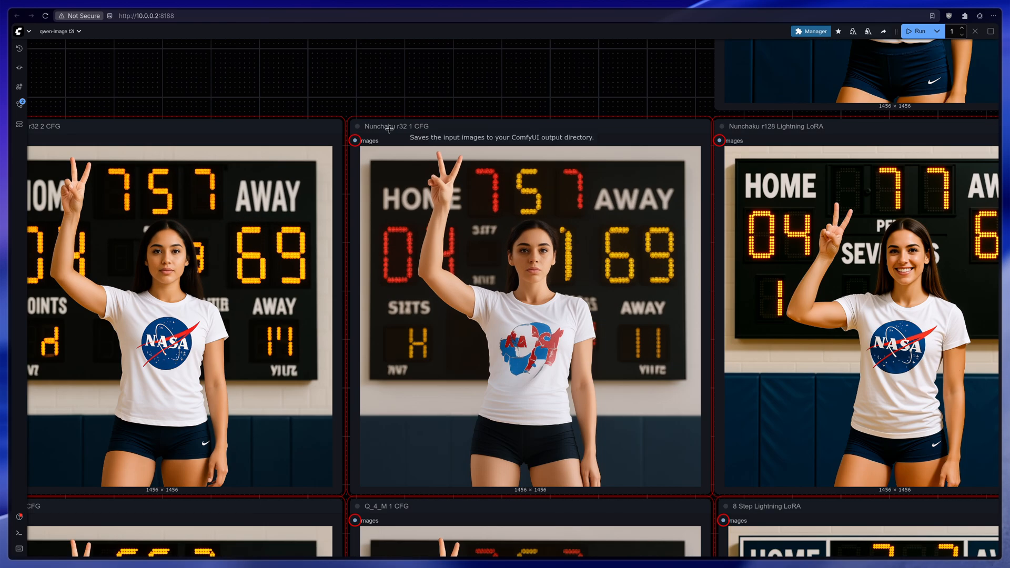
scroll("down", 3)
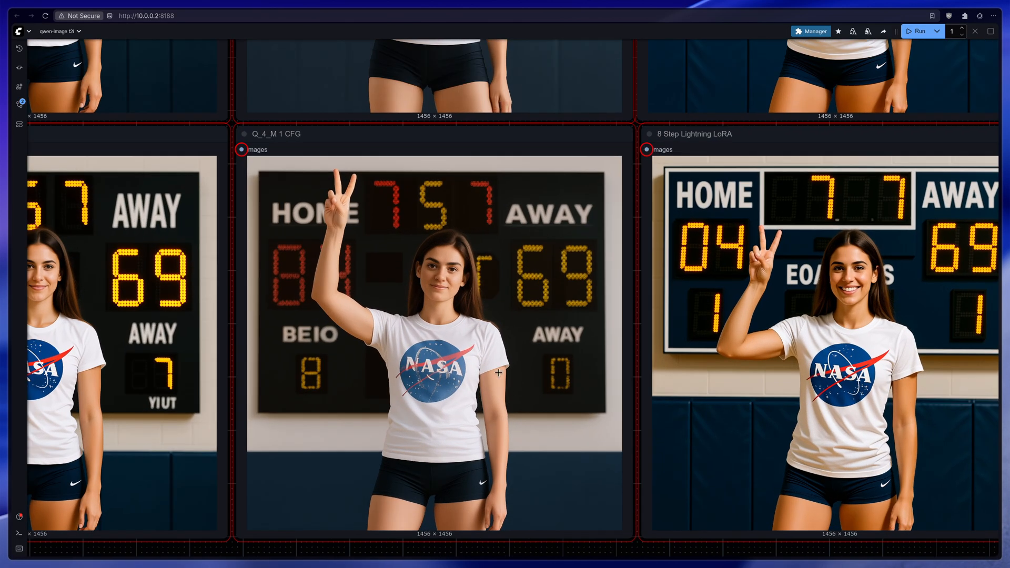
mouse_move(476, 338)
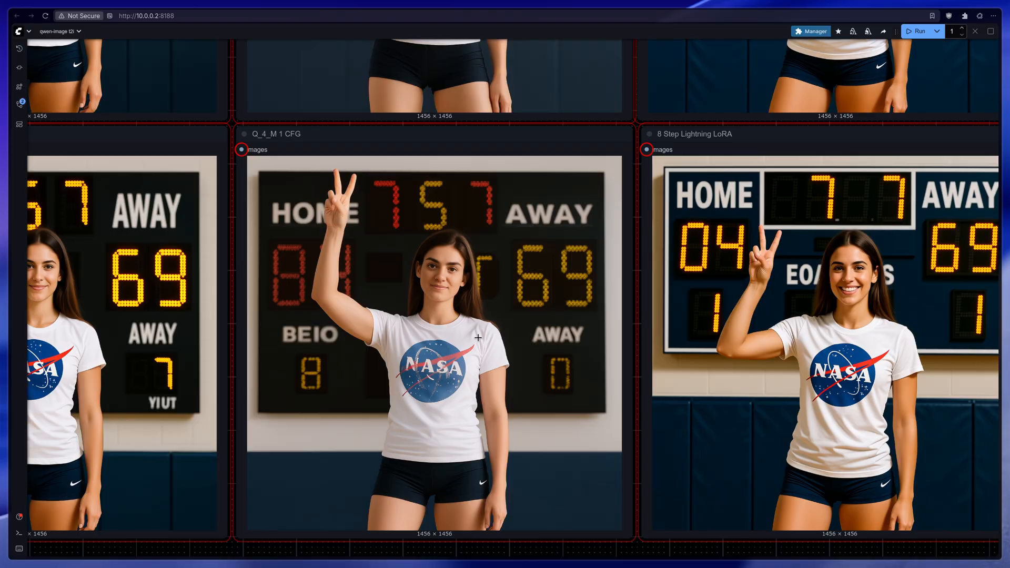
mouse_move(376, 338)
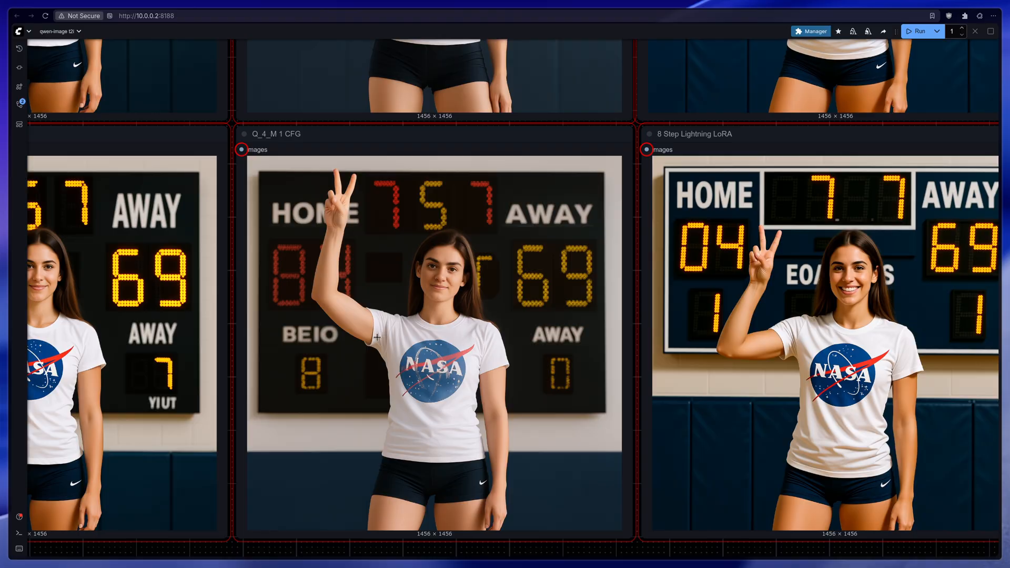
mouse_move(488, 345)
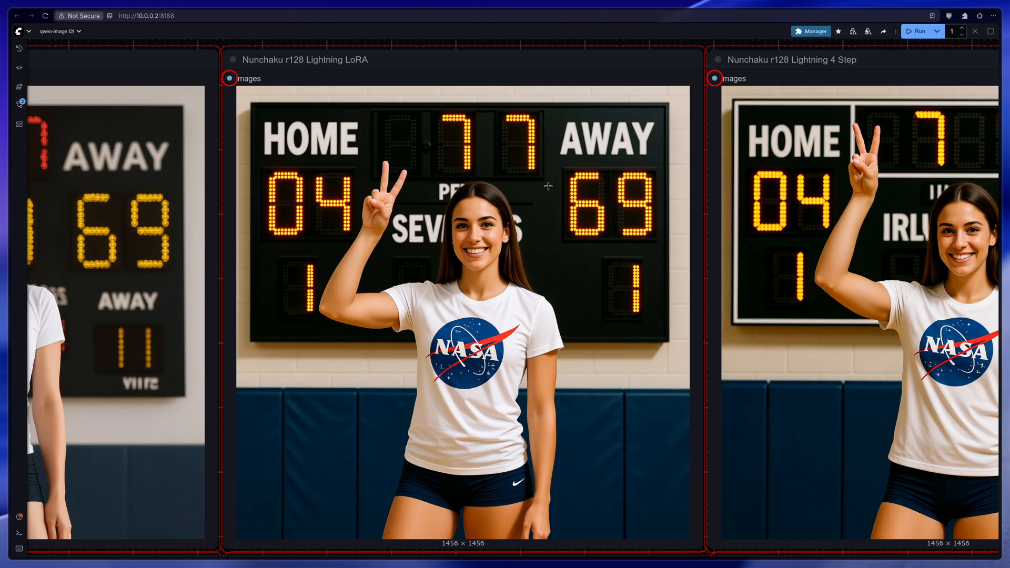
mouse_move(599, 395)
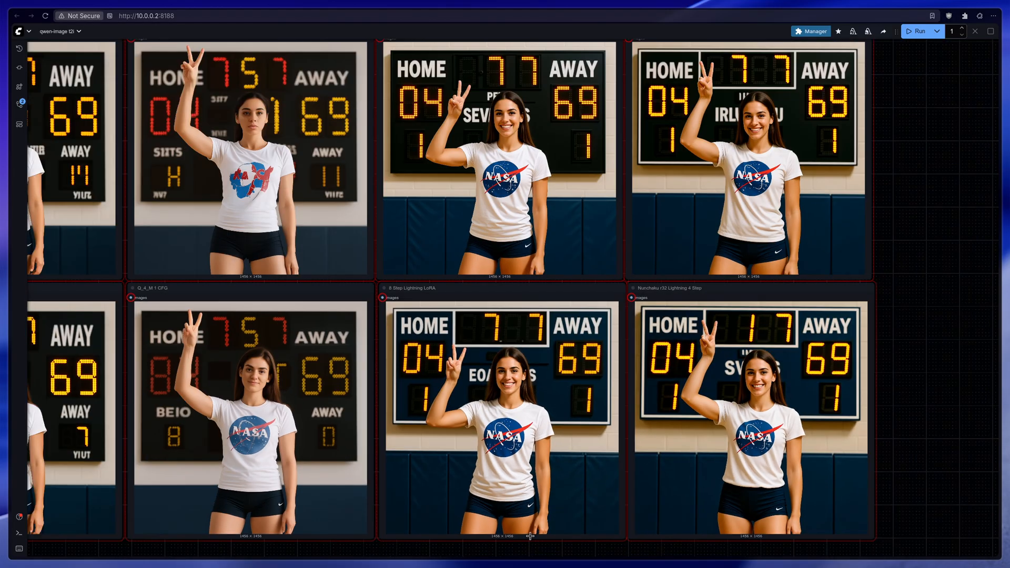
mouse_move(499, 149)
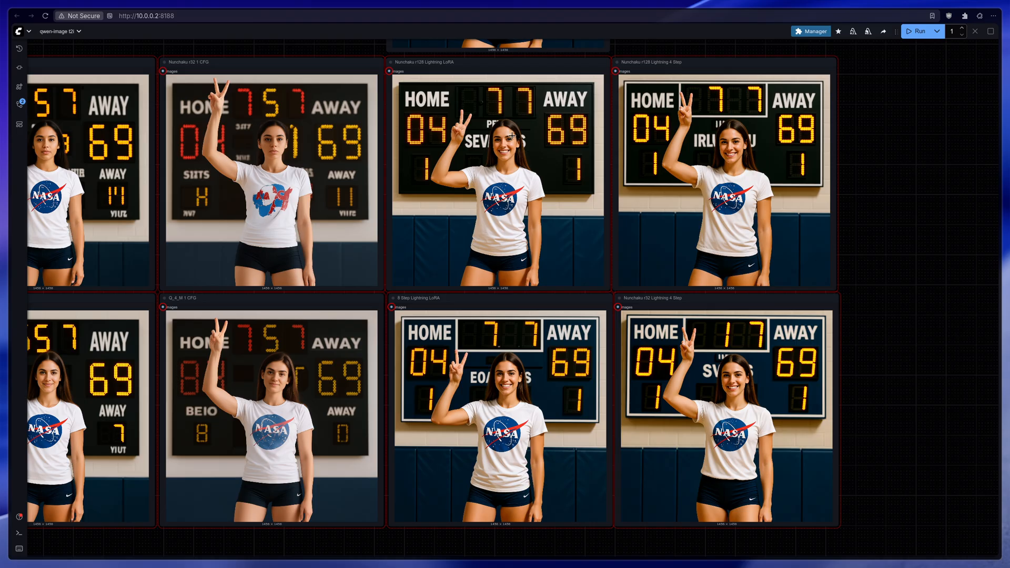
mouse_move(544, 125)
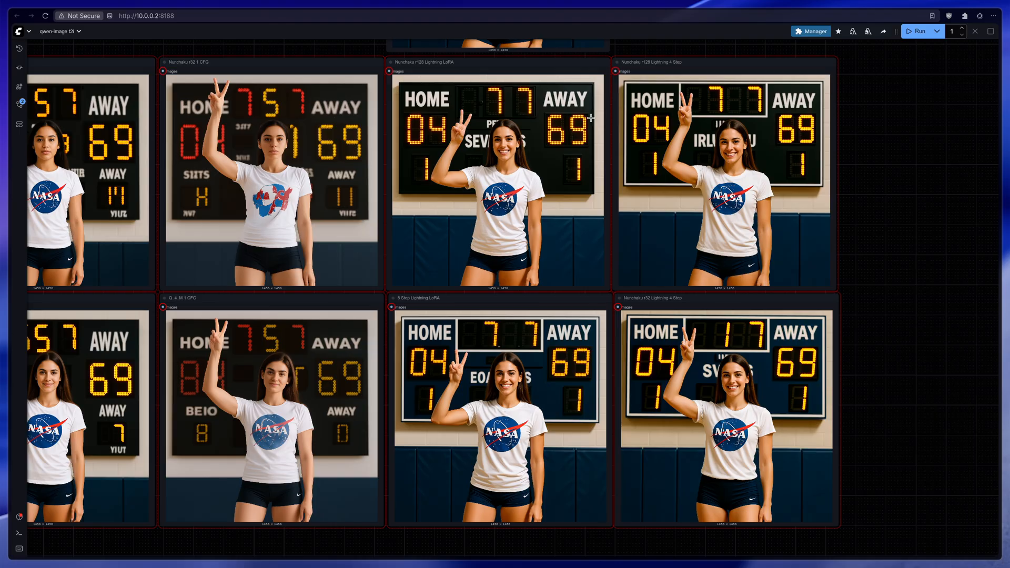
mouse_move(489, 107)
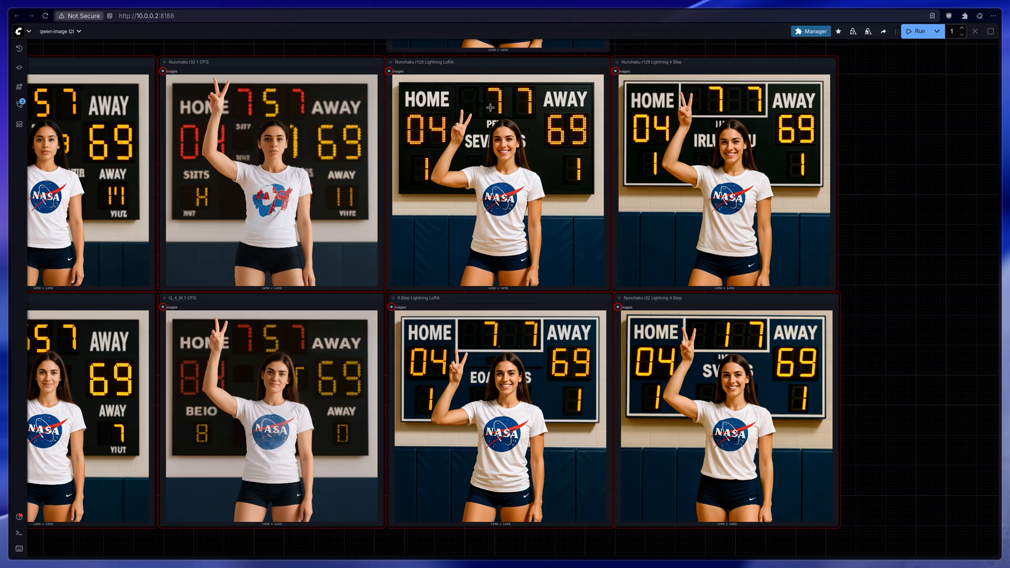
mouse_move(543, 175)
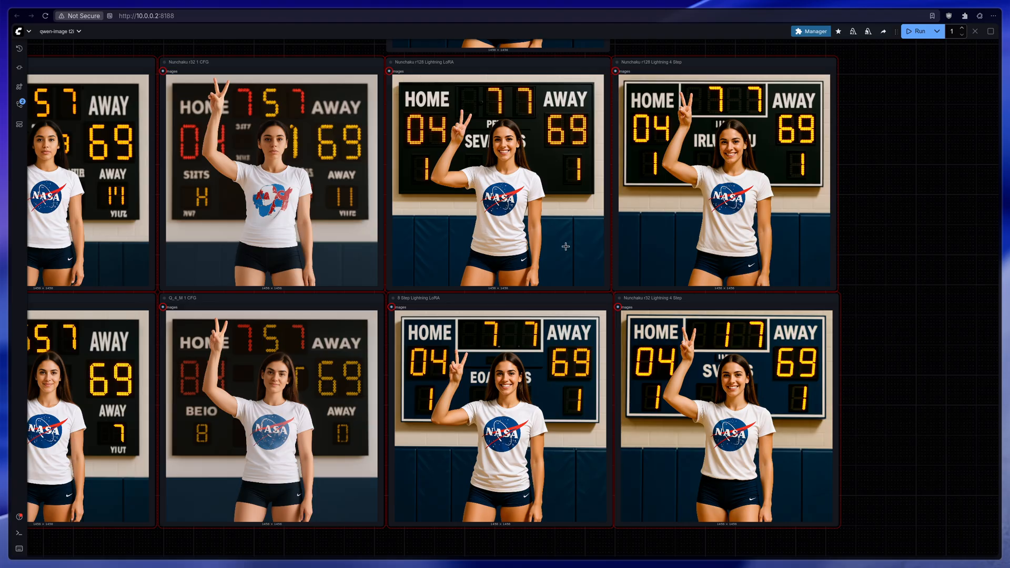
mouse_move(668, 91)
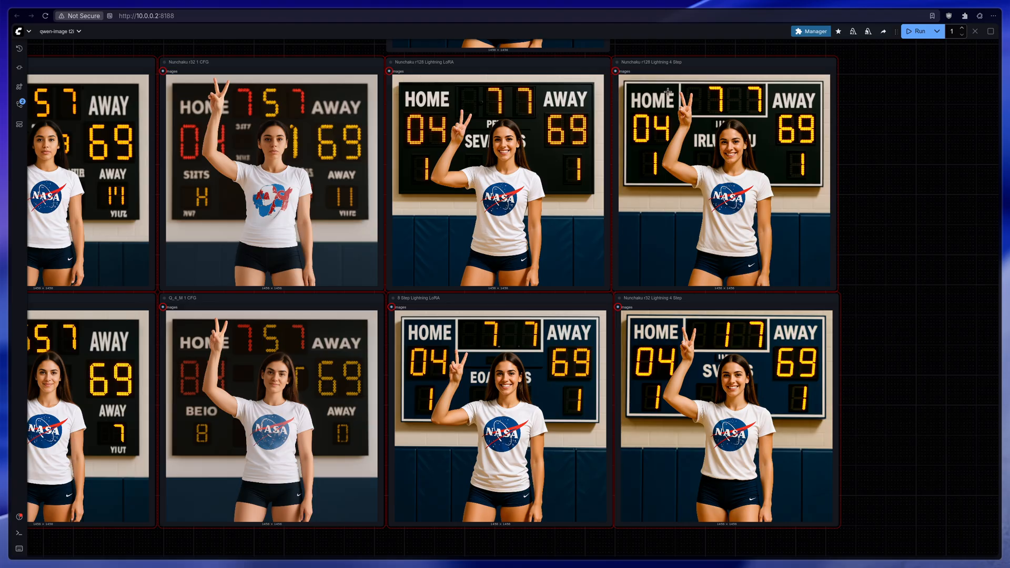
mouse_move(746, 182)
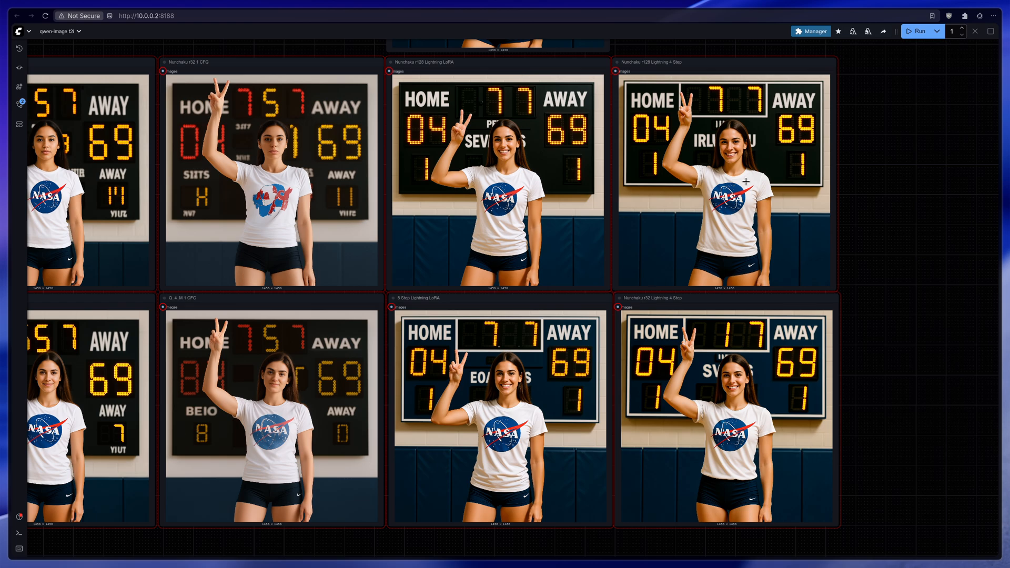
mouse_move(551, 337)
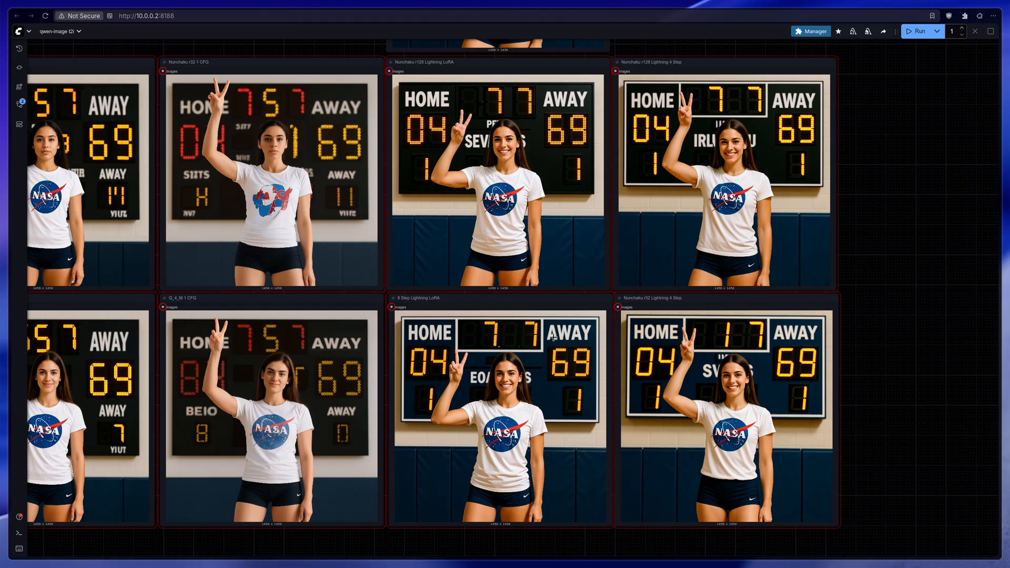
mouse_move(646, 63)
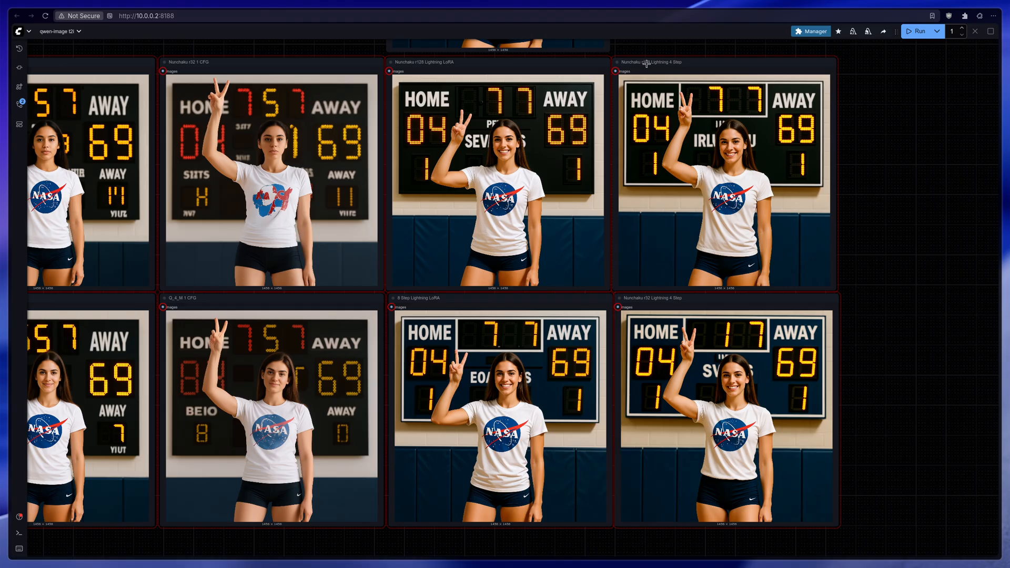
mouse_move(684, 74)
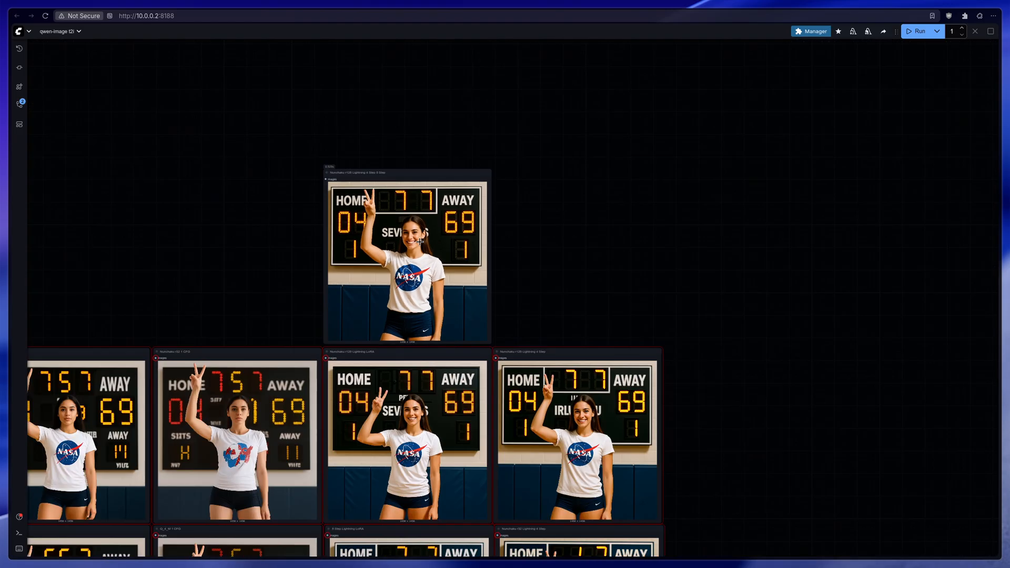
mouse_move(584, 411)
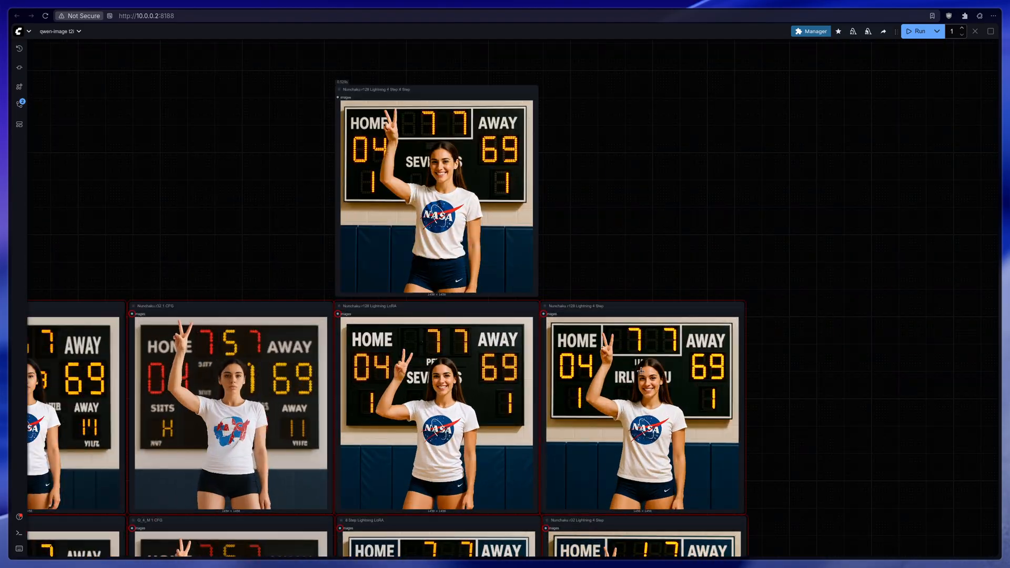
- Scroll down the canvas to view the scoreboard comparison images
scroll("down", 3)
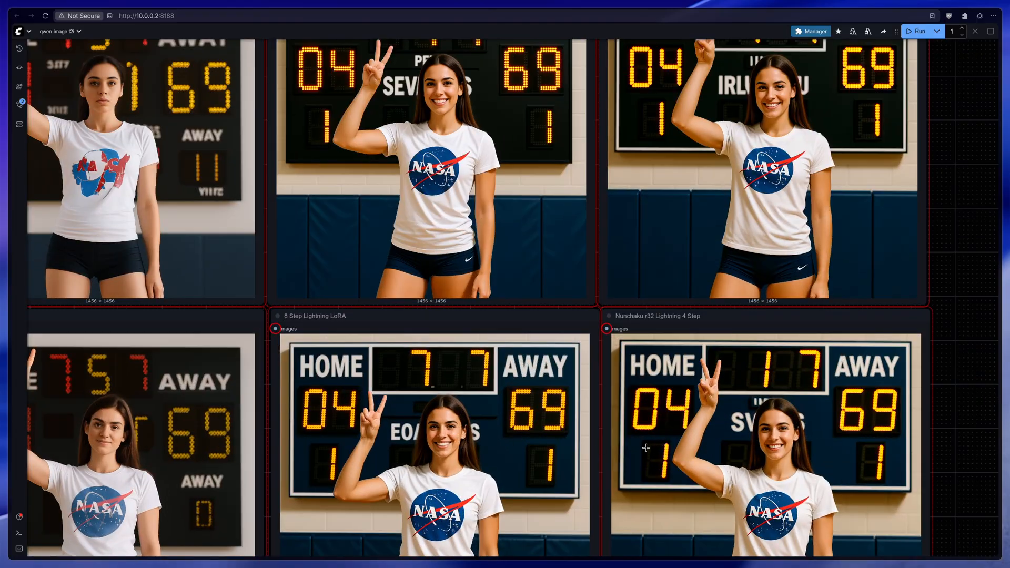